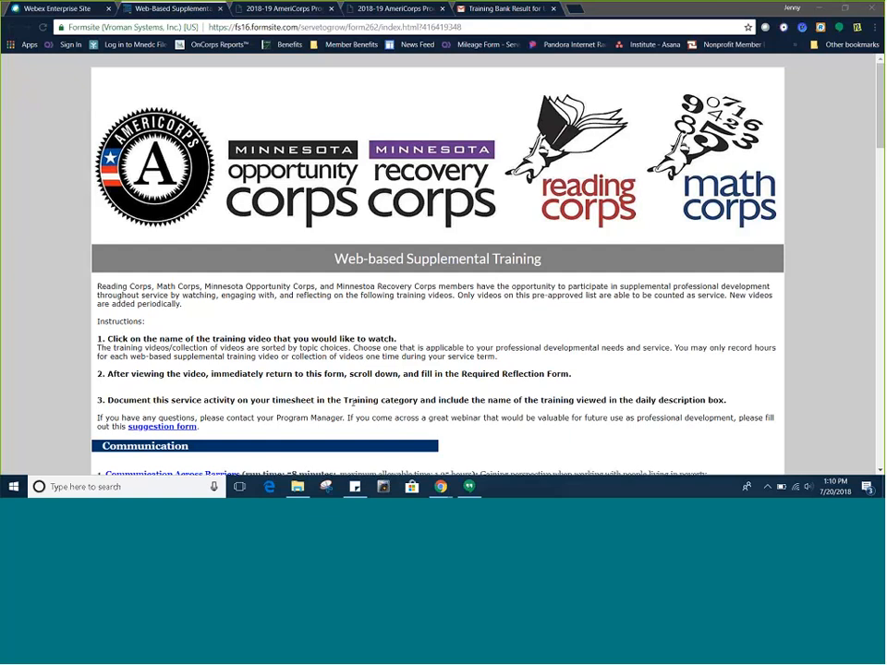
Read down the training video categories on the page until the Required Reflection Form comes into view
{"action": "scroll", "scroll_direction": "down", "scroll_amount": 3}
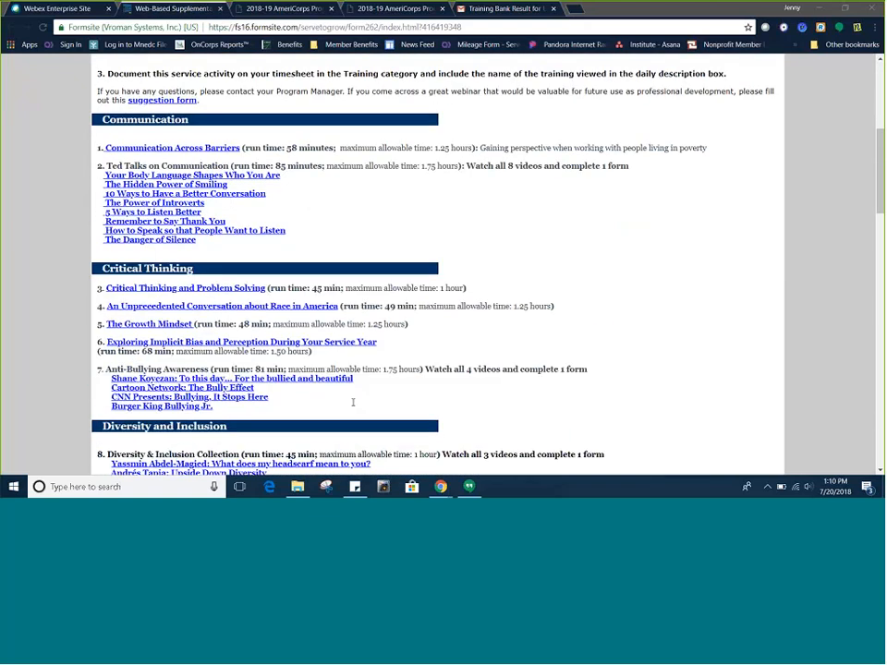
{"action": "scroll", "scroll_direction": "down", "scroll_amount": 3}
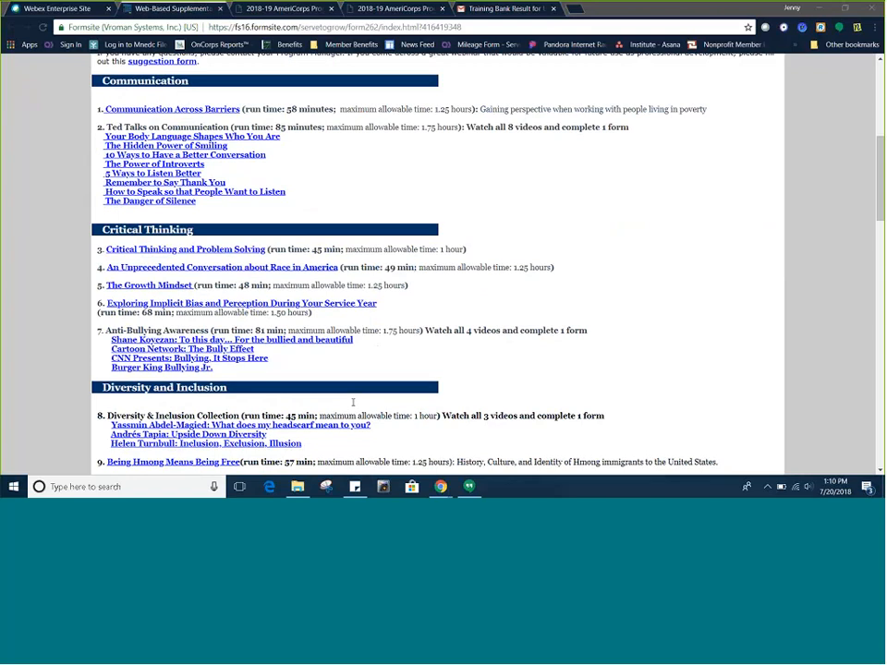
{"action": "mouse_move", "coordinate": [390, 388]}
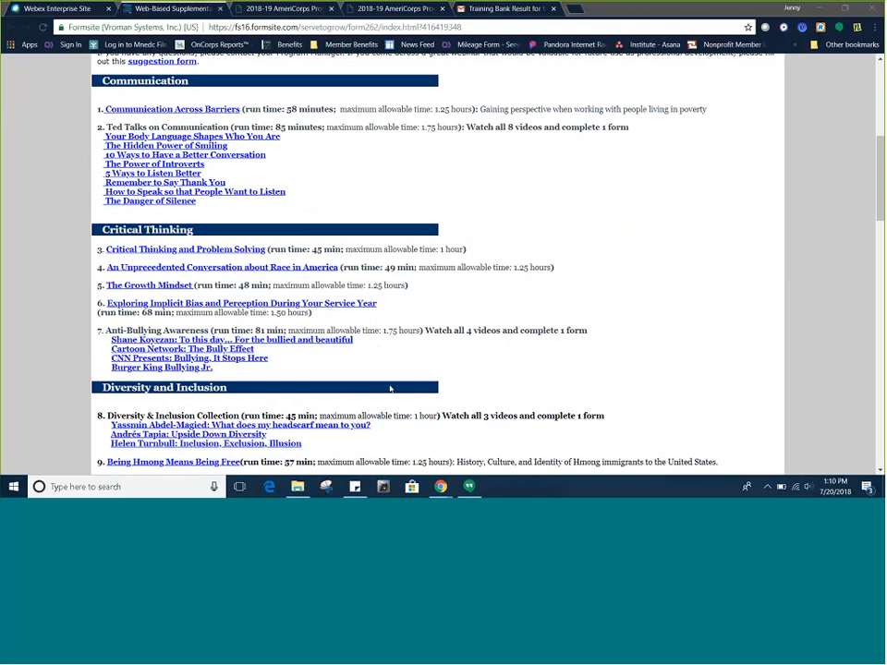
{"action": "scroll", "scroll_direction": "down", "scroll_amount": 3}
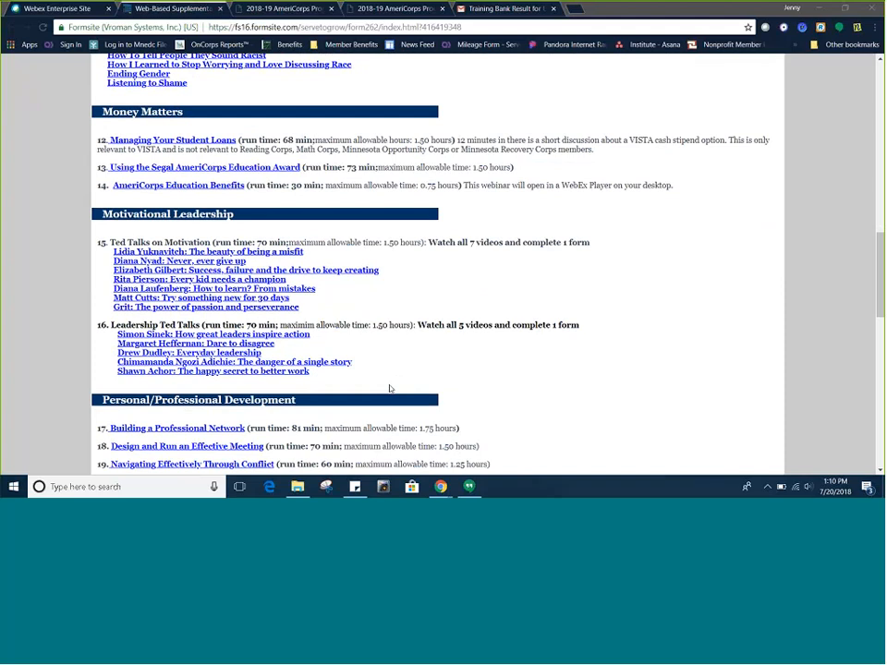
{"action": "scroll", "scroll_direction": "down", "scroll_amount": 3}
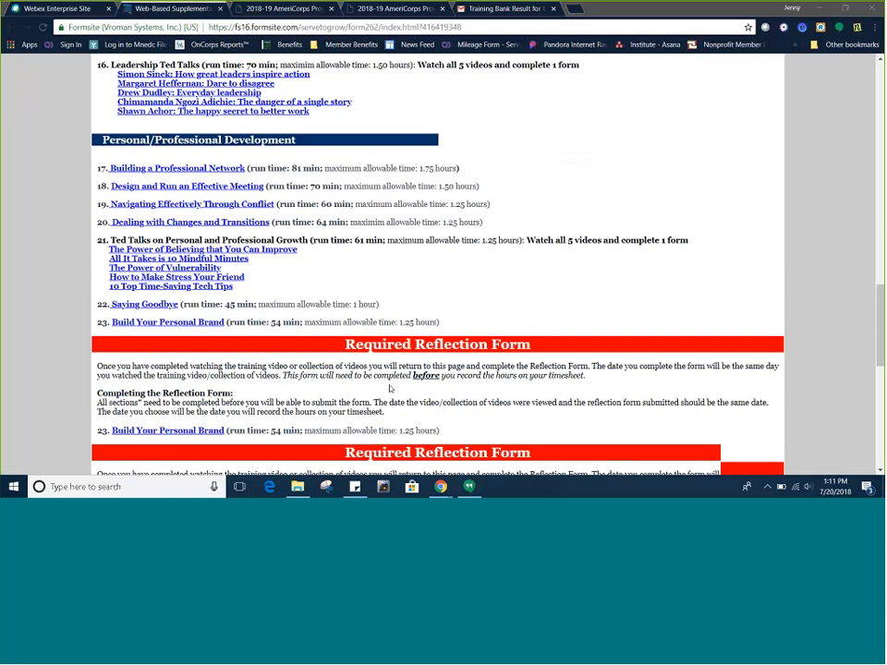
Reach the form fields and expand the 'Choose the name of the training video' list of options
{"action": "scroll", "scroll_direction": "down", "scroll_amount": 3}
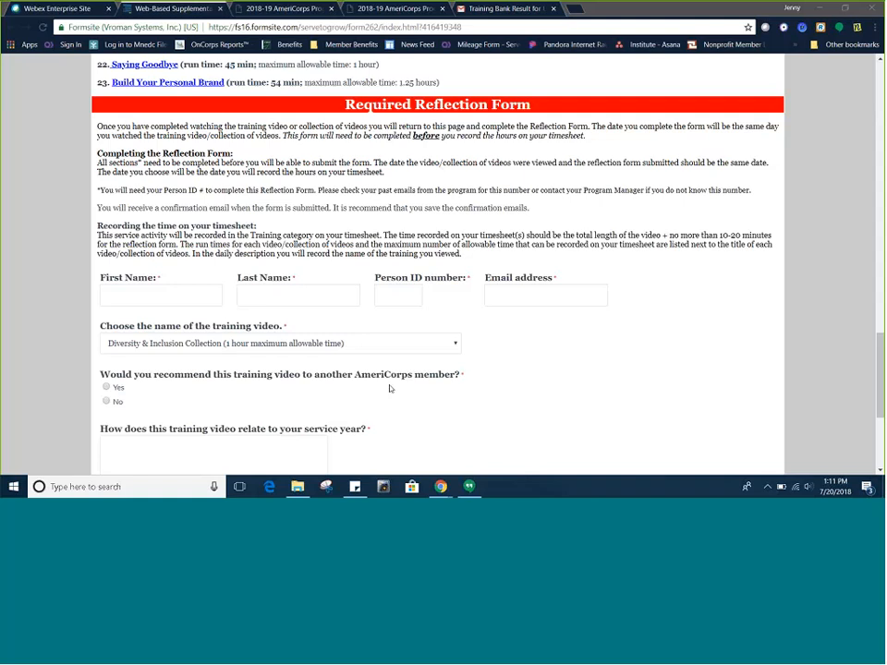
{"action": "left_click", "coordinate": [277, 342]}
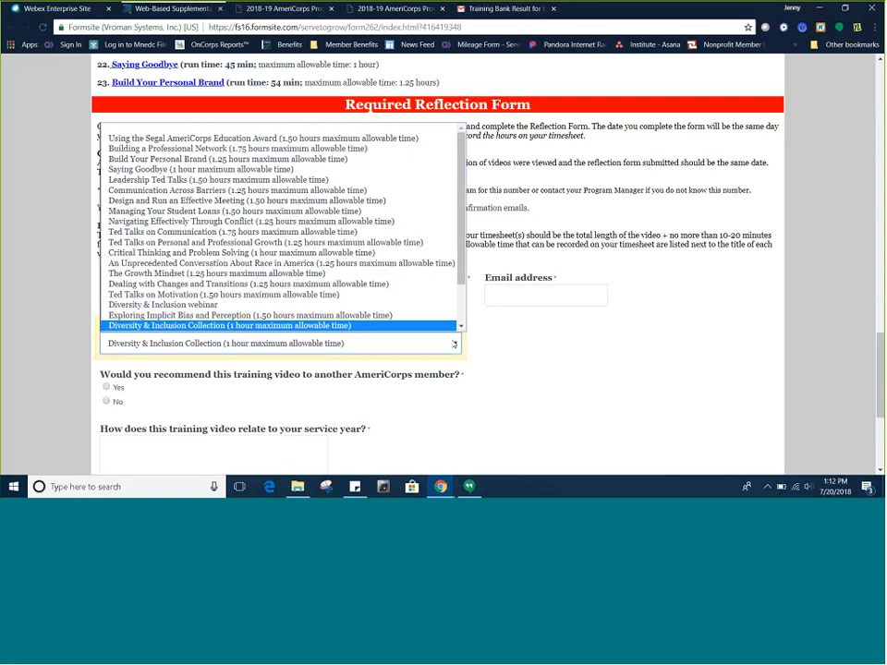
Collapse the video list, view the completion-date calendar, then switch to the Gmail result email for the Segal Education Award video
{"action": "left_click", "coordinate": [228, 325]}
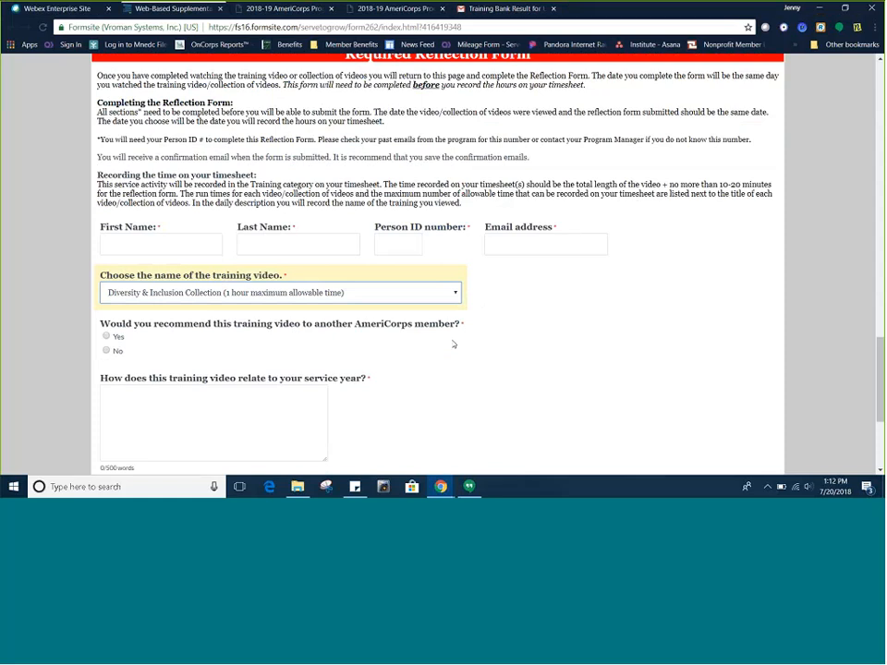
{"action": "scroll", "scroll_direction": "down", "scroll_amount": 3}
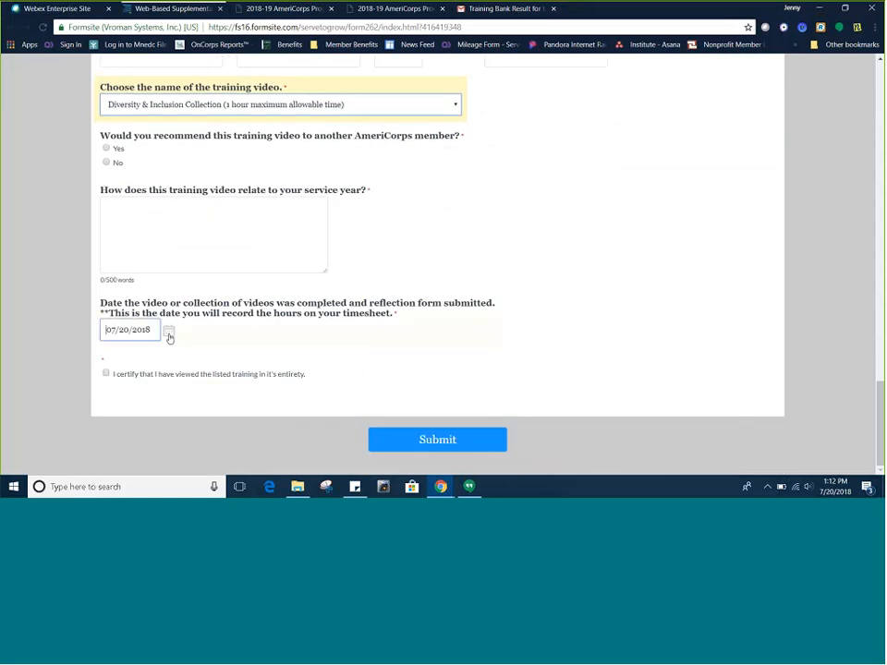
{"action": "left_click", "coordinate": [170, 331]}
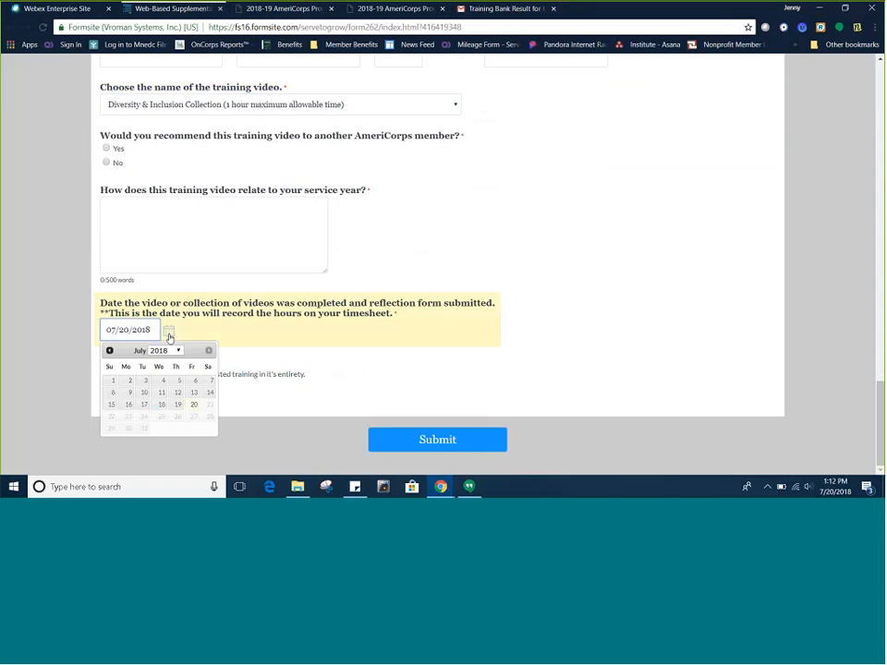
{"action": "mouse_move", "coordinate": [606, 309]}
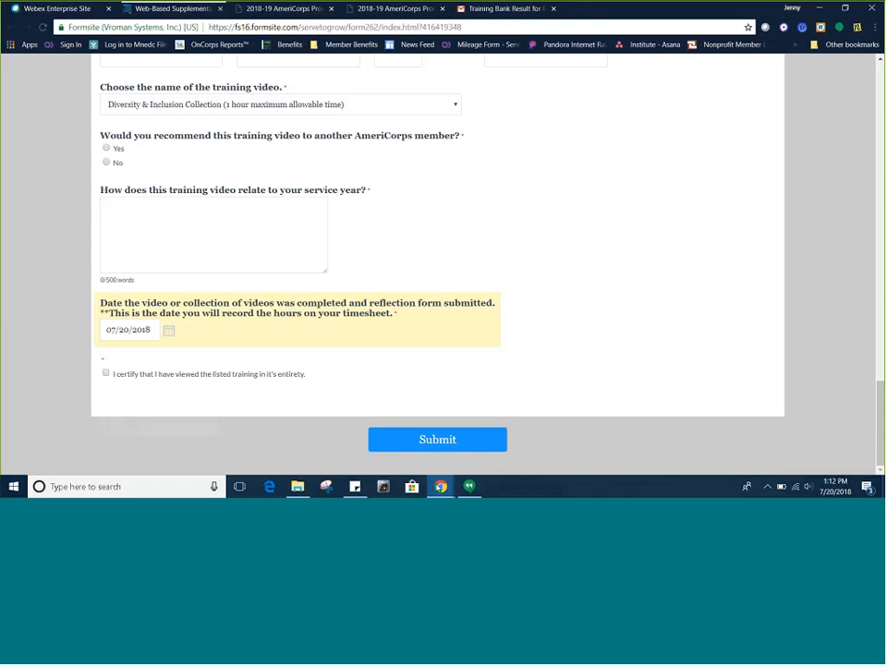
{"action": "left_click", "coordinate": [503, 8]}
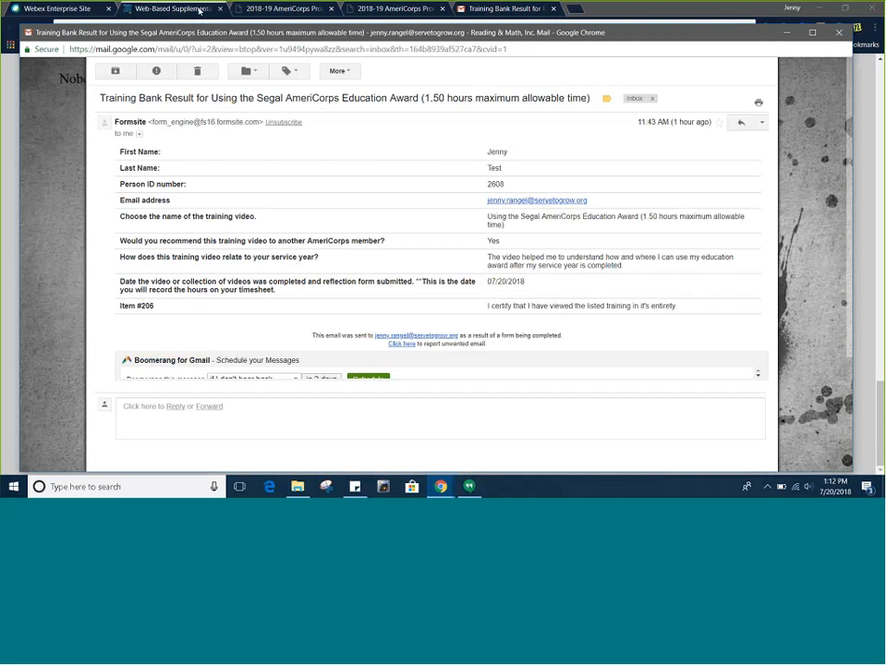
{"action": "left_click", "coordinate": [170, 7]}
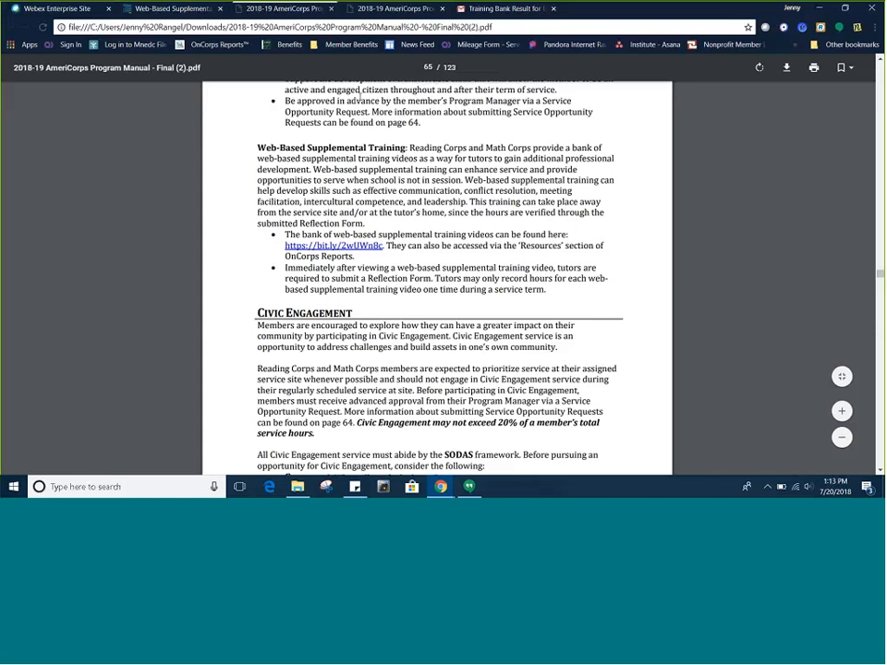
{"action": "mouse_move", "coordinate": [502, 8]}
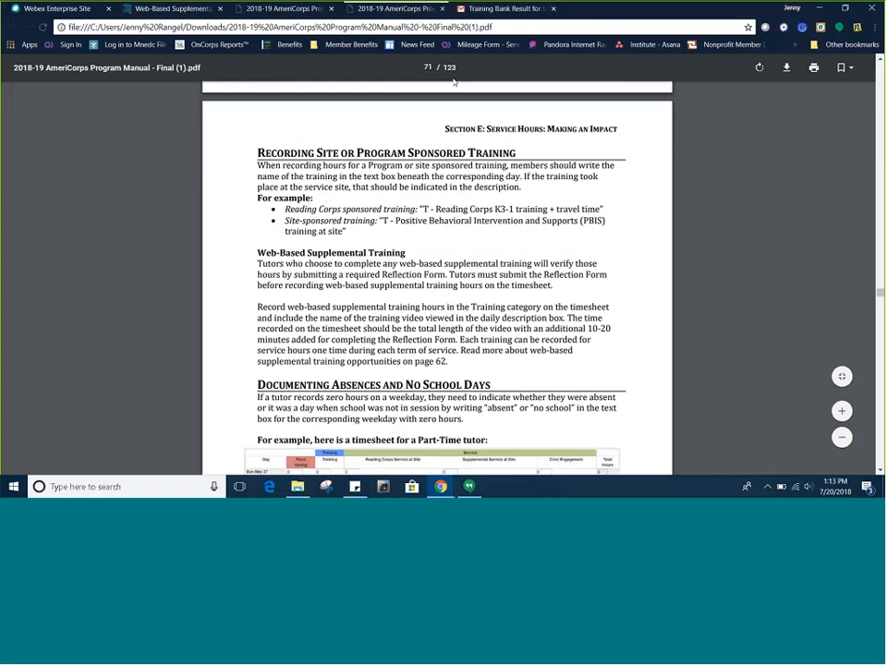
{"action": "mouse_move", "coordinate": [699, 113]}
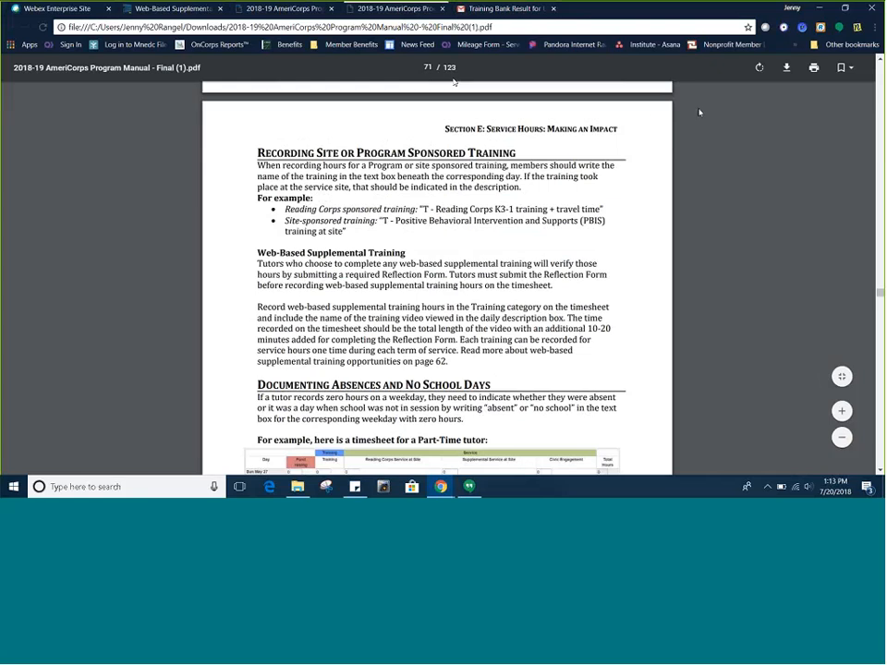
{"action": "mouse_move", "coordinate": [880, 118]}
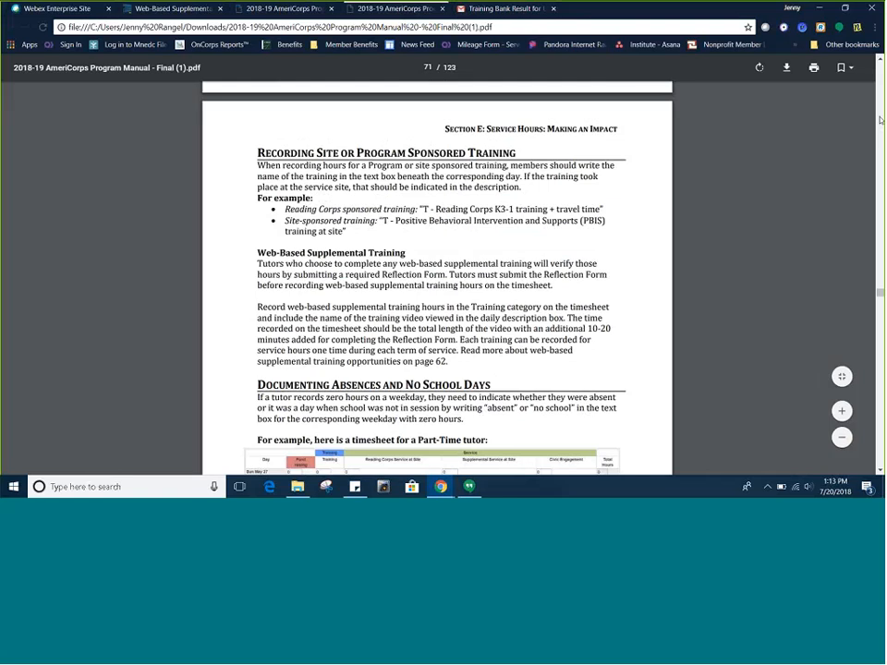